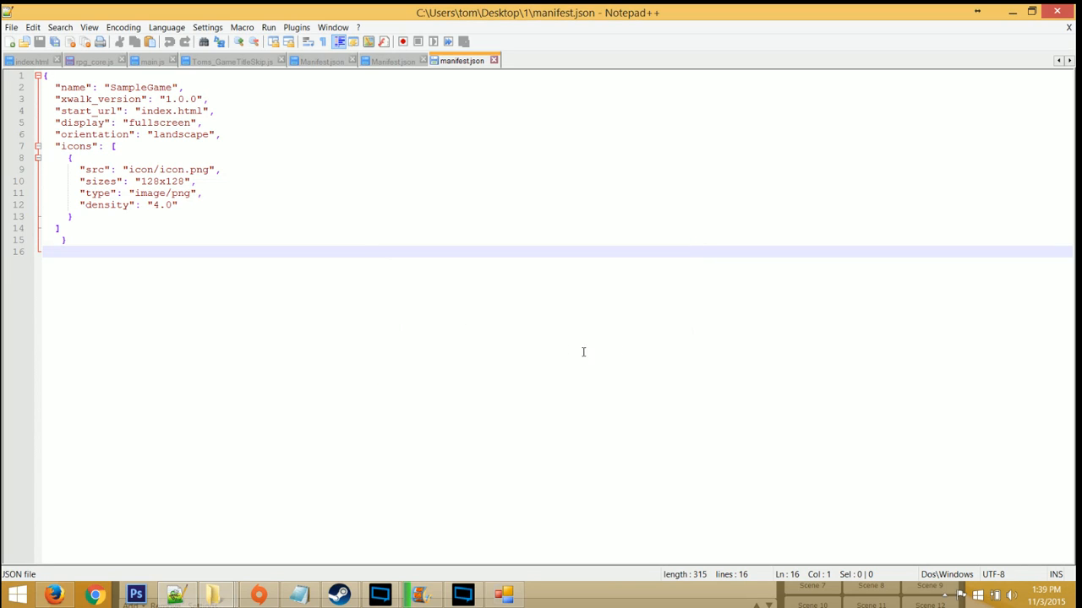
mouse_move(526, 358)
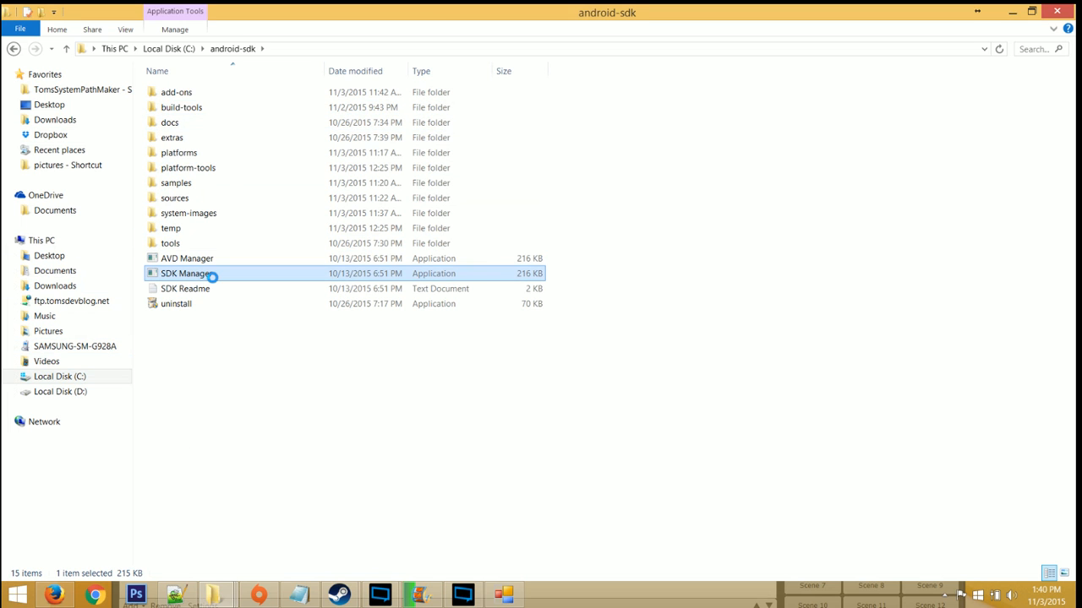
Run SDK Manager from the android-sdk folder as administrator
right_click(186, 273)
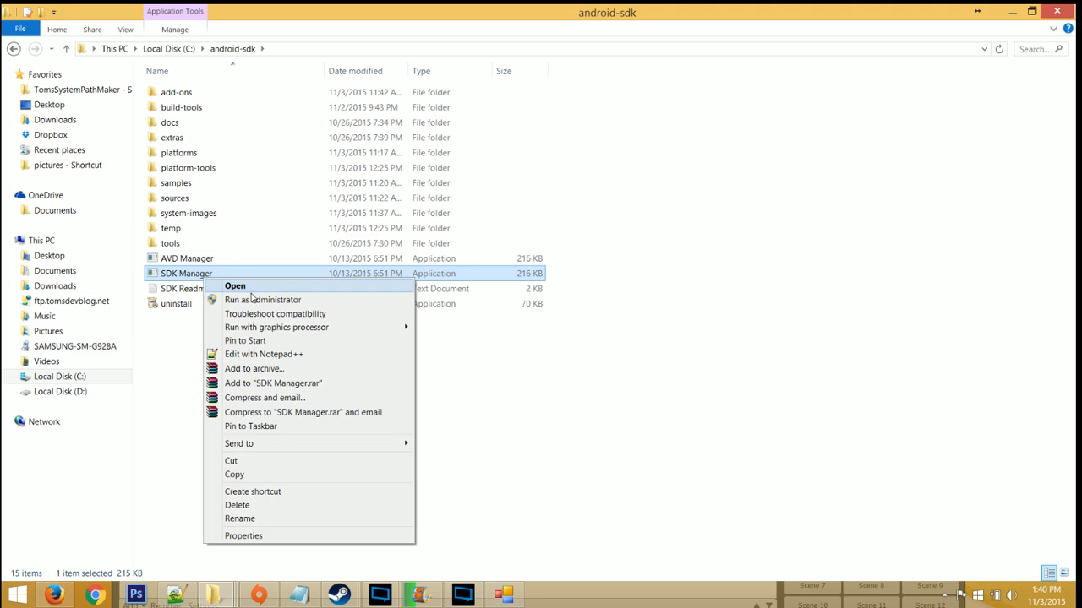
click(594, 348)
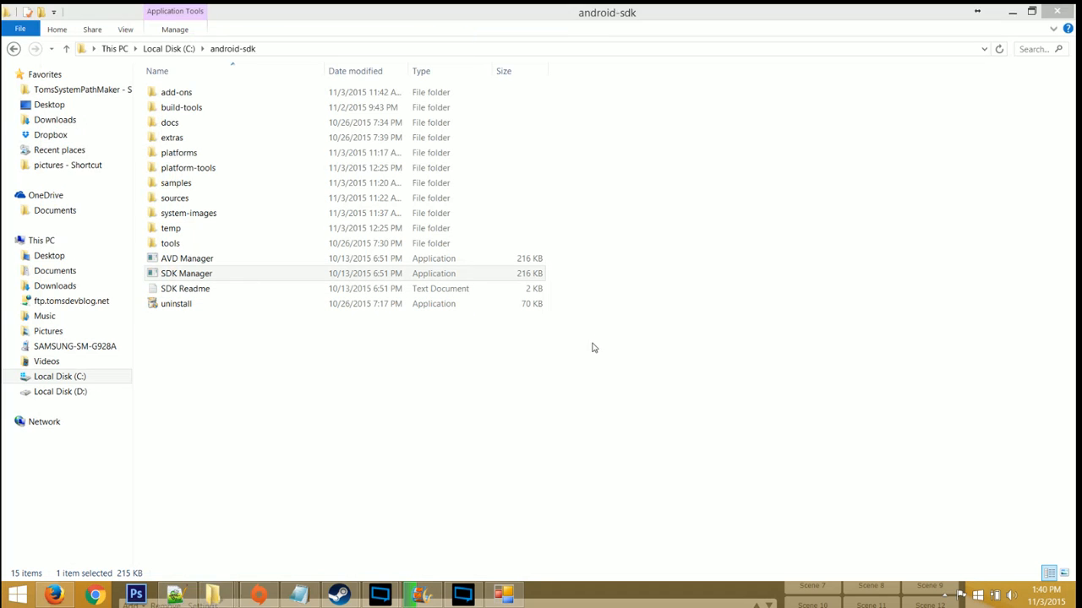
double_click(184, 273)
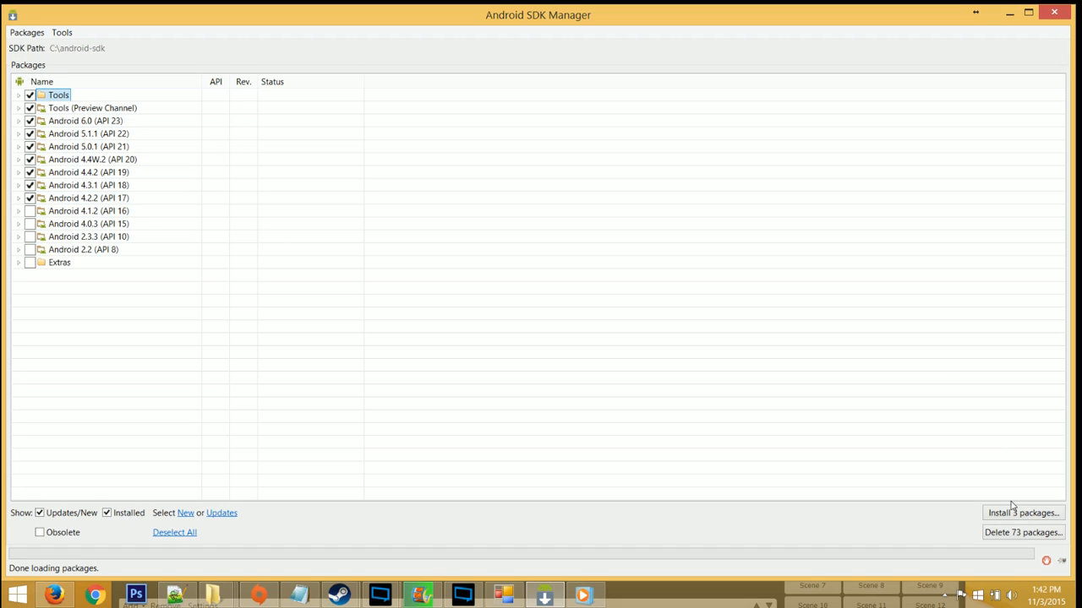
mouse_move(1020, 513)
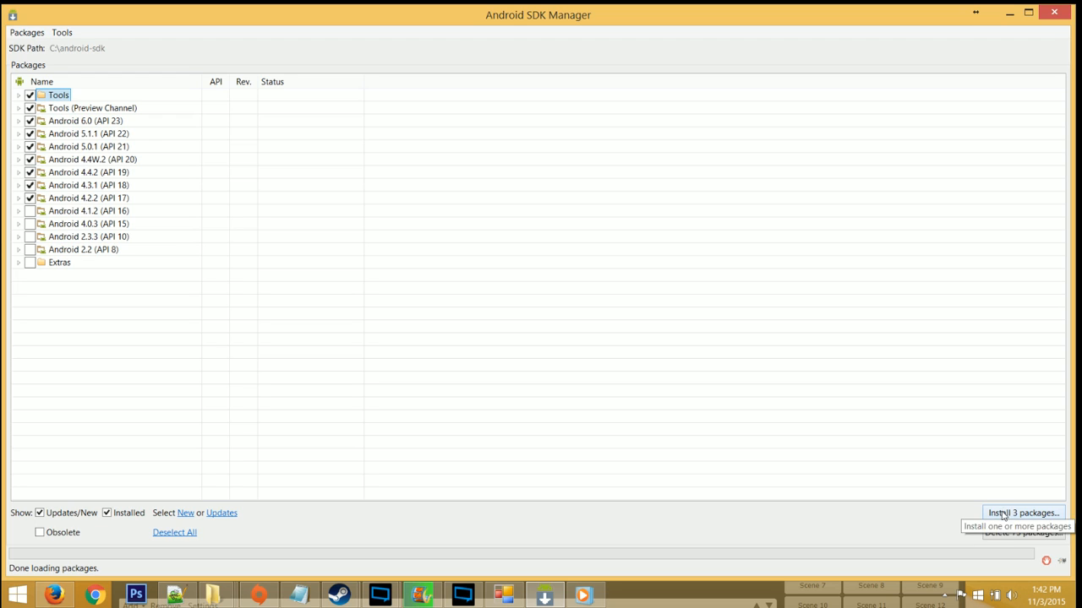
mouse_move(741, 425)
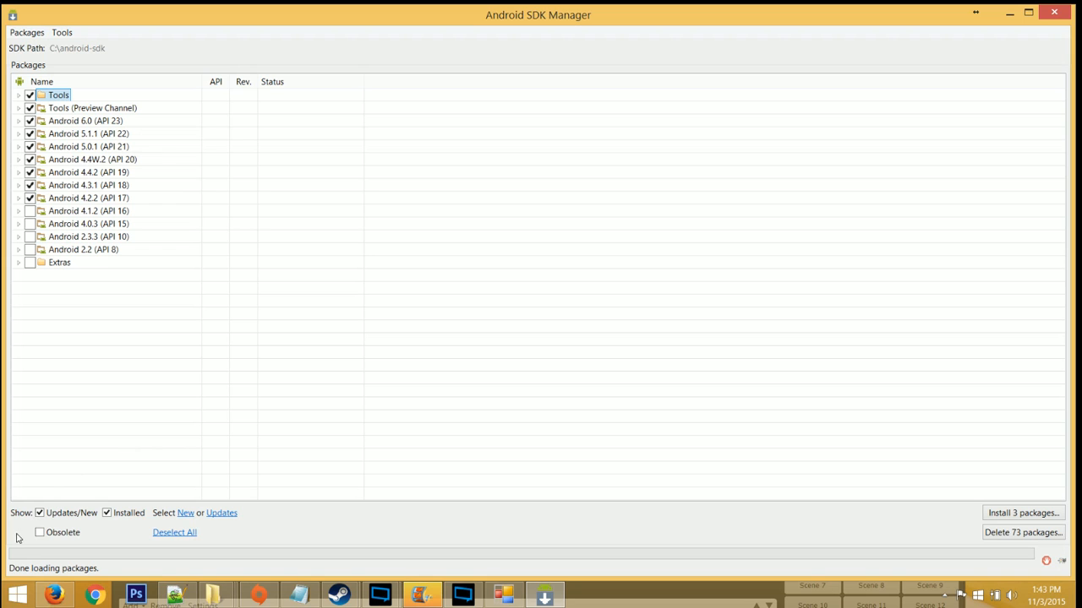
mouse_move(35, 455)
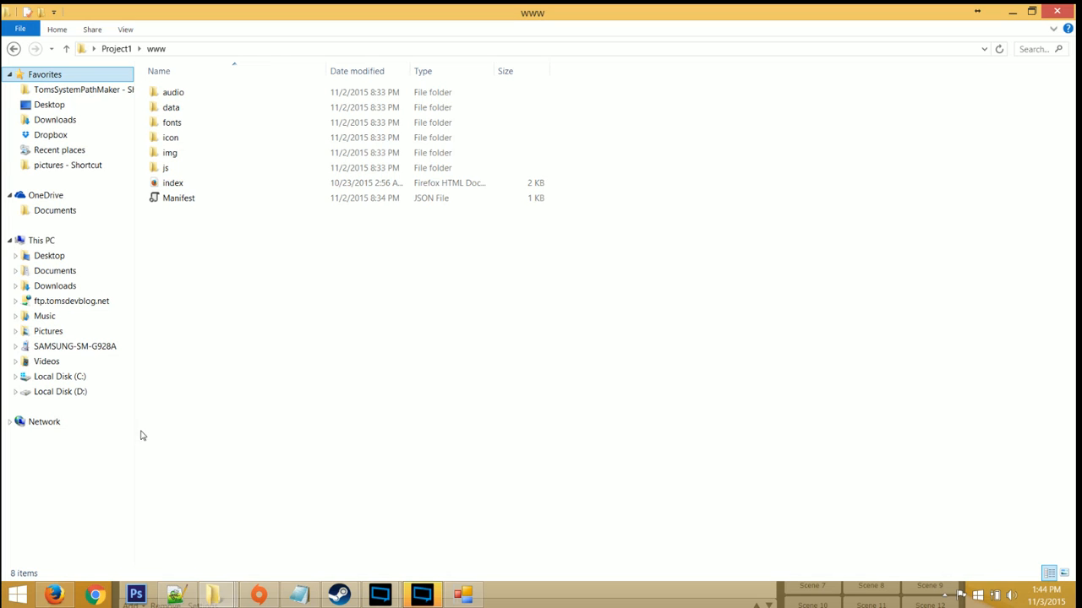
mouse_move(193, 216)
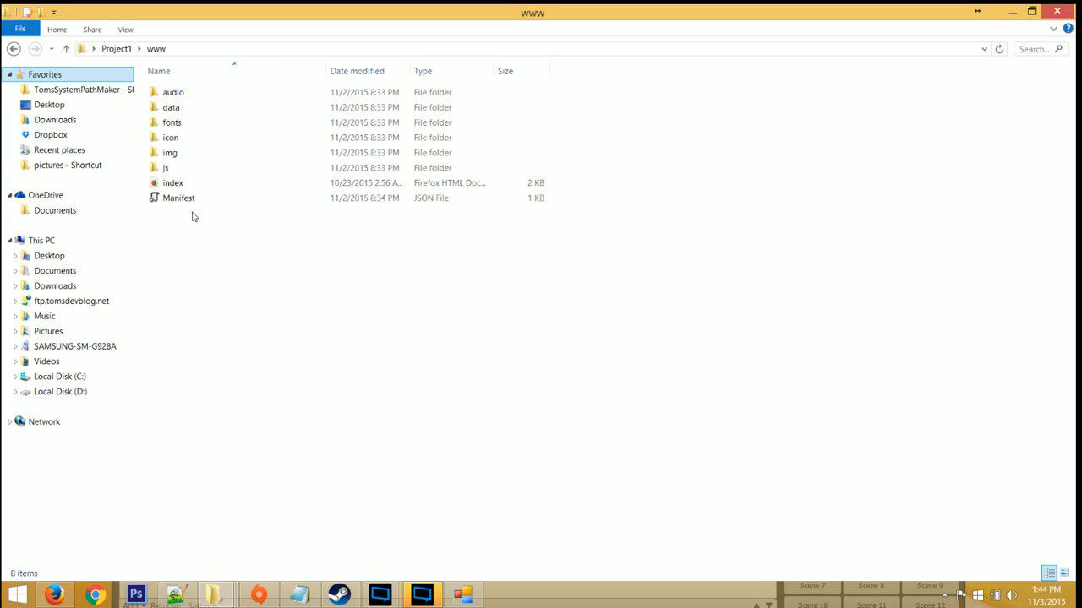
Rename Manifest.json in Project1's www folder to lowercase manifest.json
right_click(178, 197)
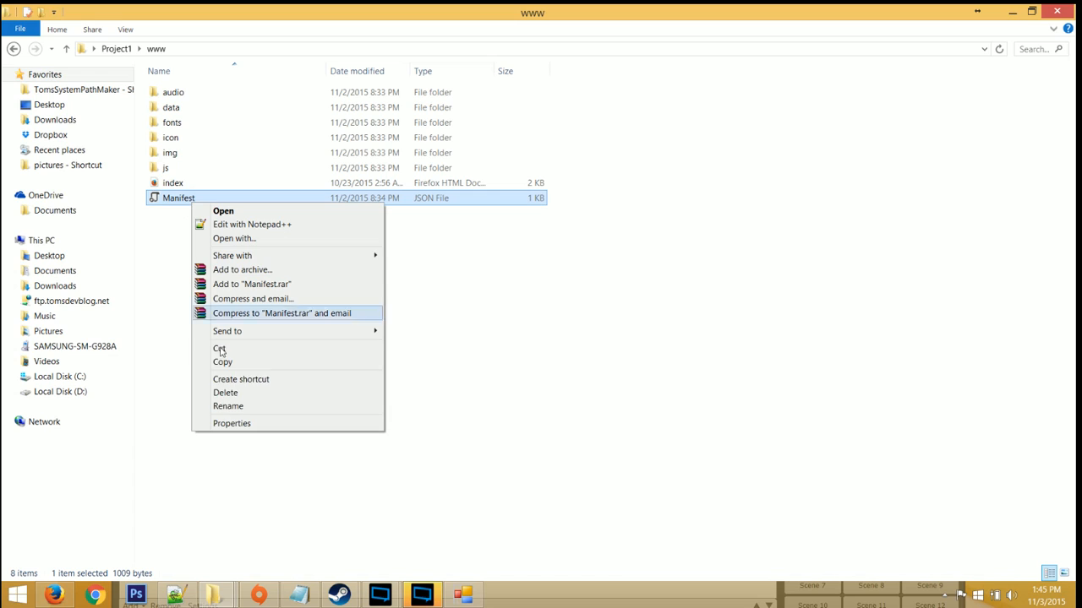
click(227, 406)
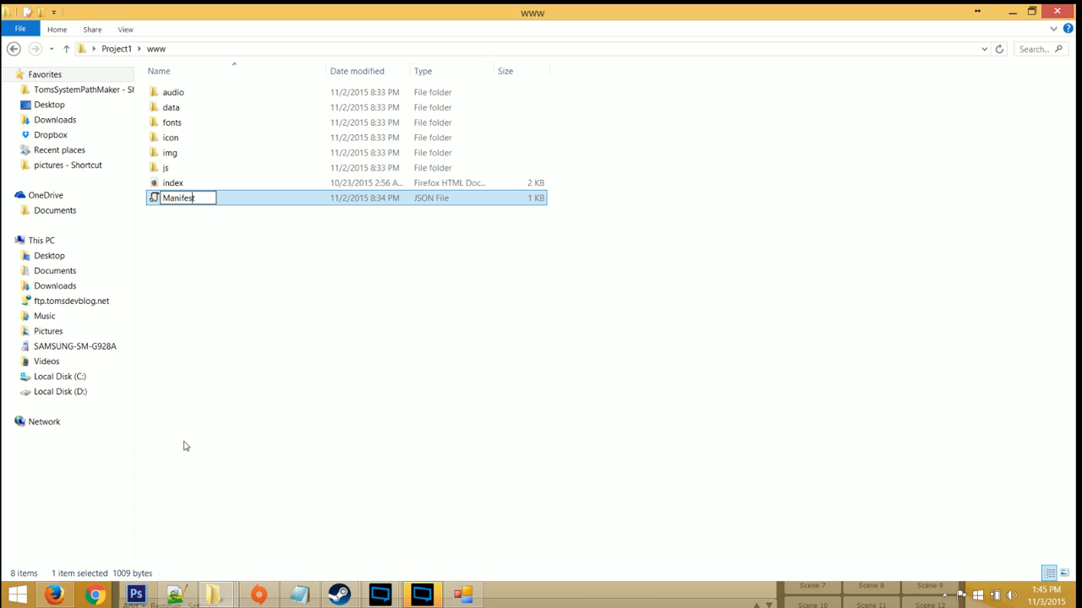
key(Backspace)
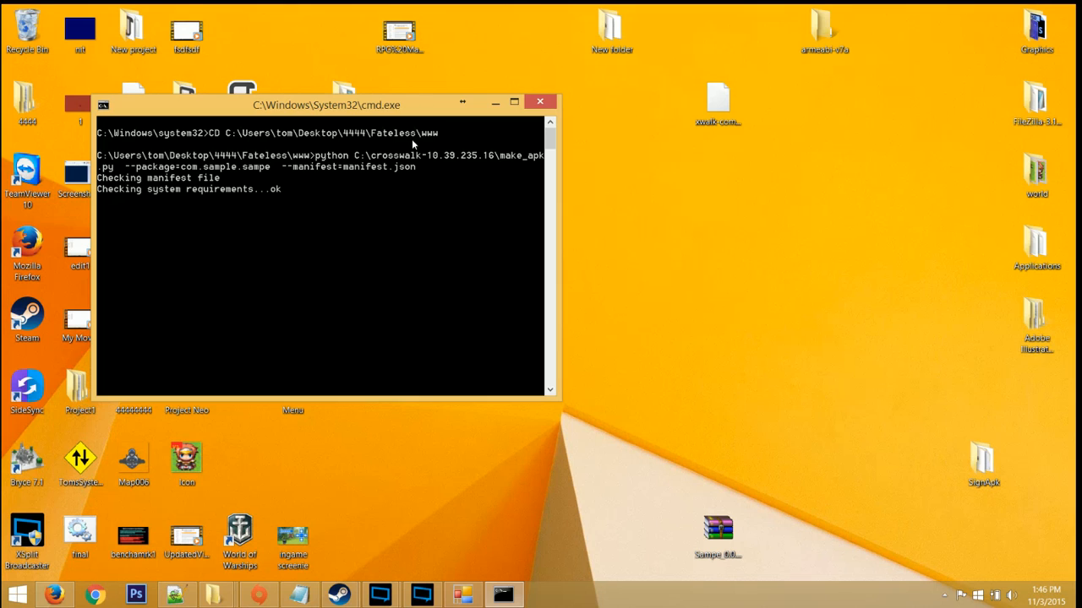
mouse_move(389, 181)
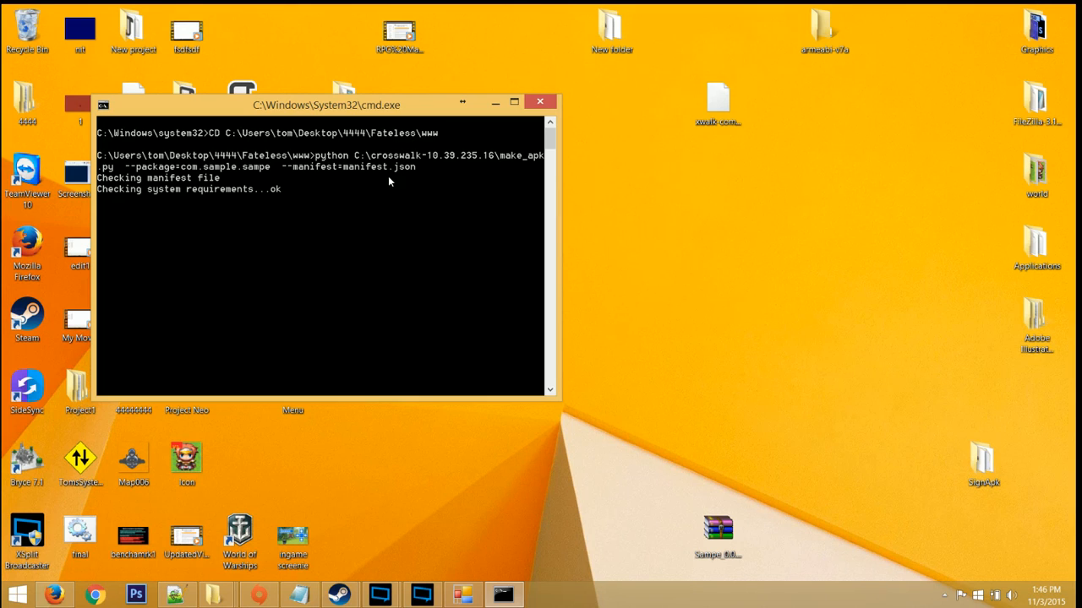
mouse_move(406, 167)
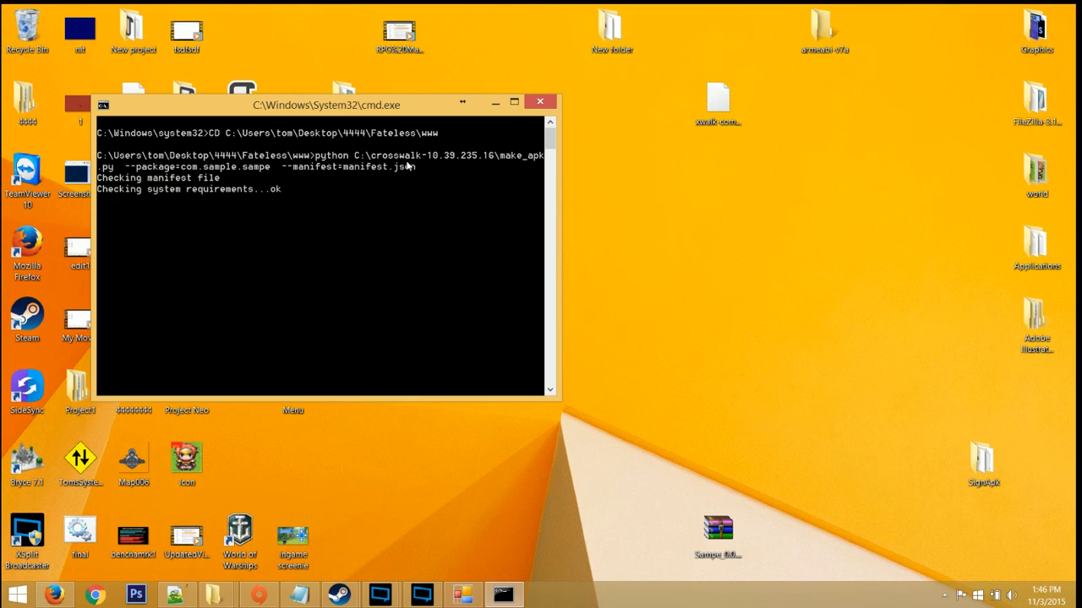